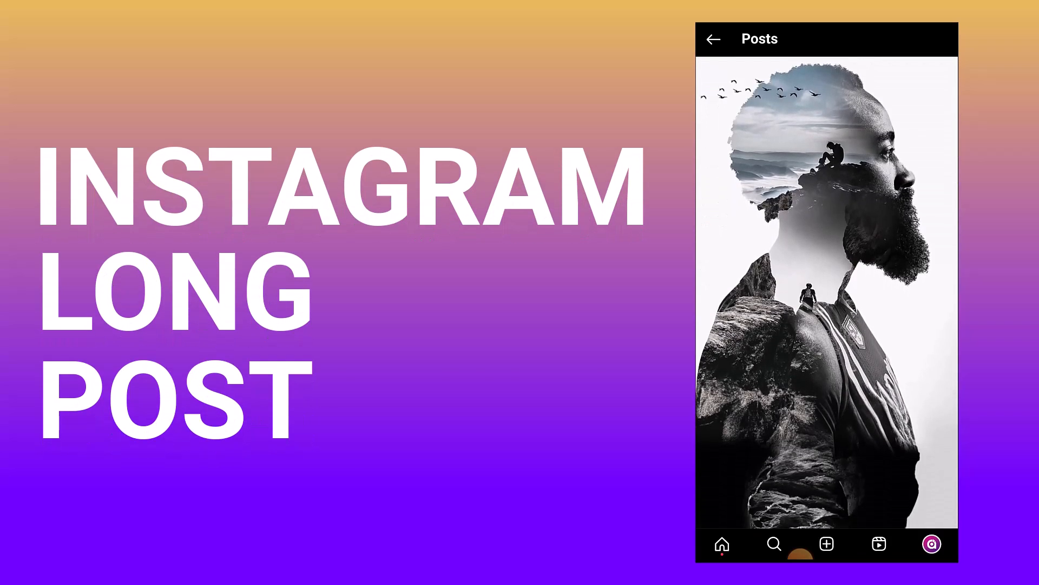
Step: Open the 'meta business suite' login result from Google and start a new post
{"action": "scroll", "scroll_direction": "down", "scroll_amount": 3}
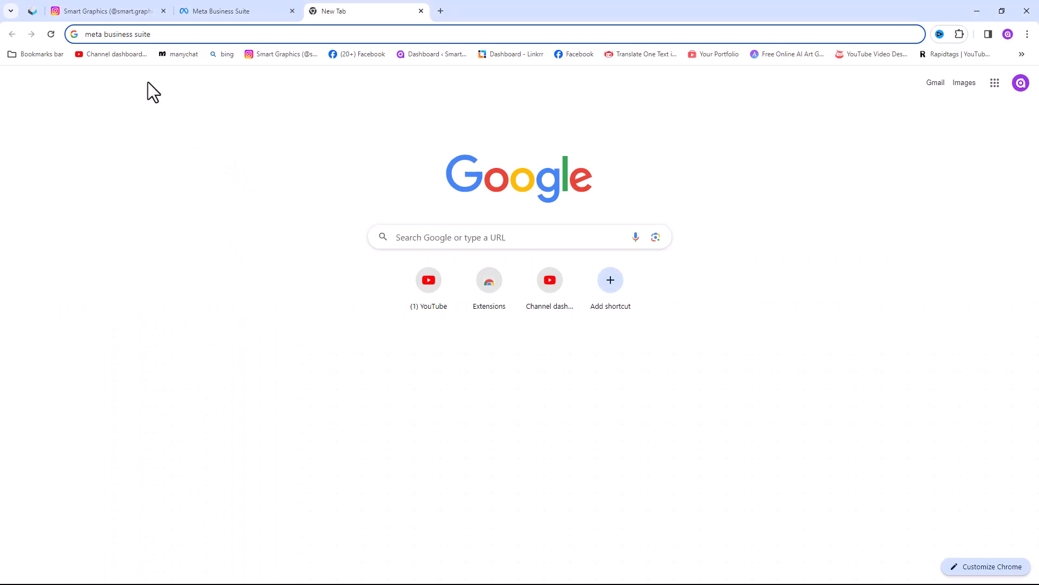
{"action": "mouse_move", "coordinate": [171, 54]}
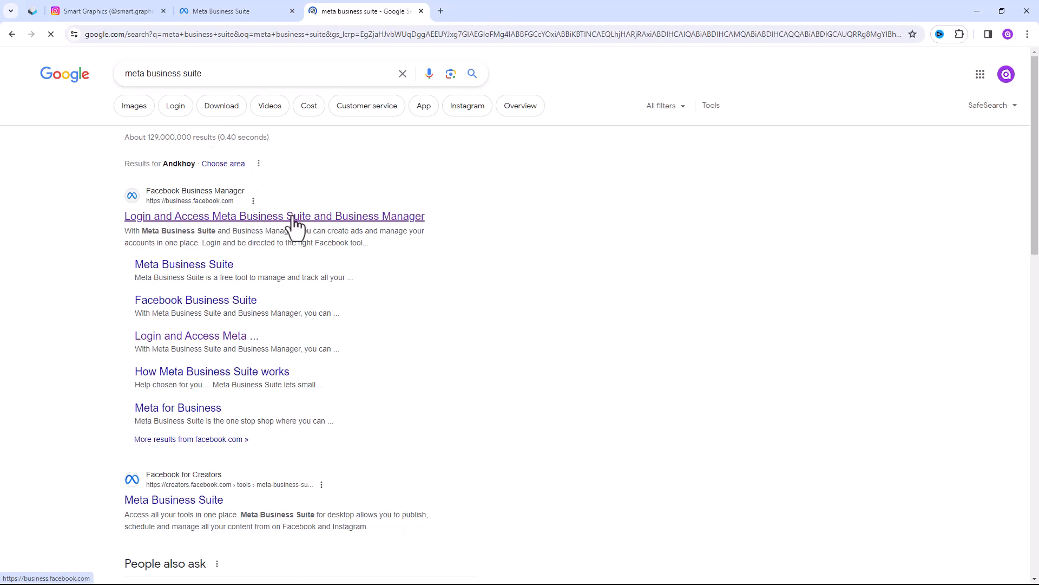
{"action": "left_click", "coordinate": [274, 215]}
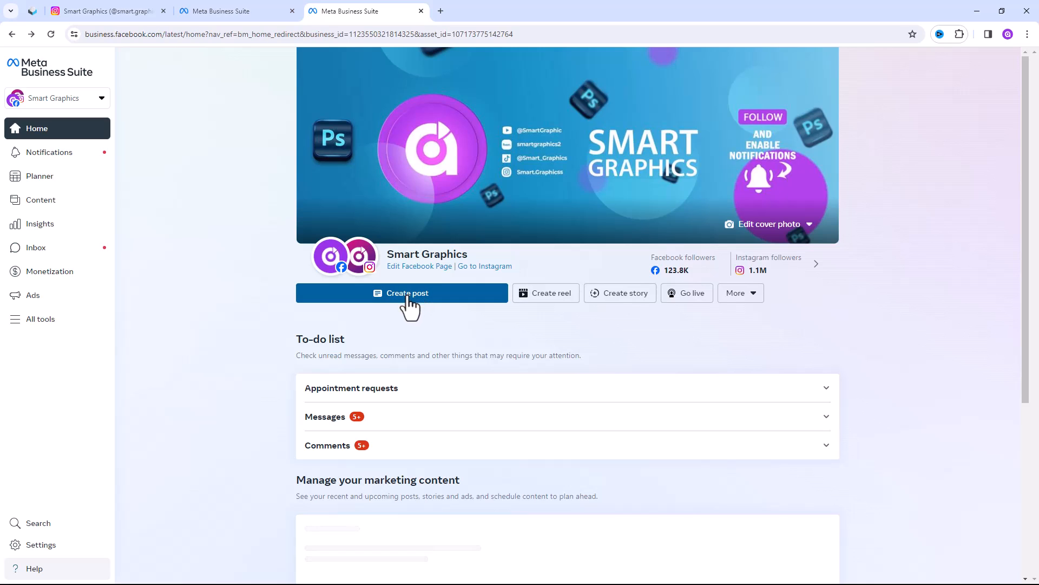
{"action": "left_click", "coordinate": [407, 292]}
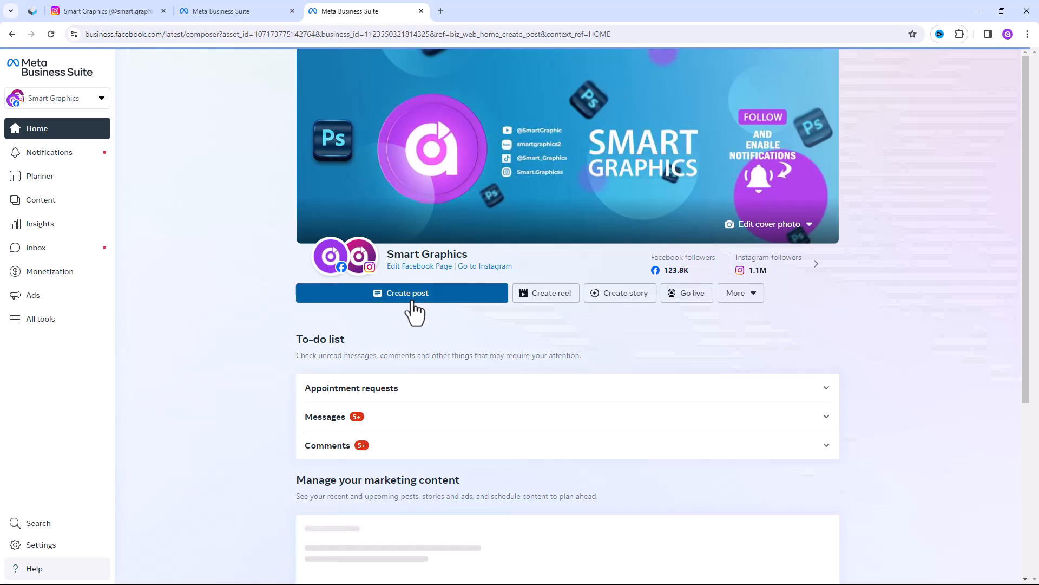
{"action": "left_click", "coordinate": [401, 293]}
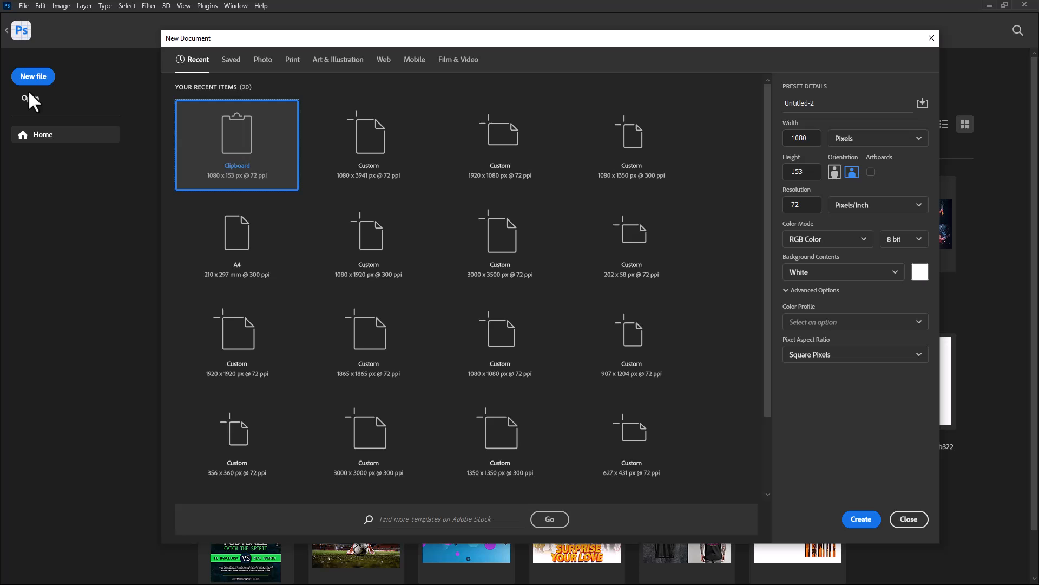
{"action": "mouse_move", "coordinate": [802, 139]}
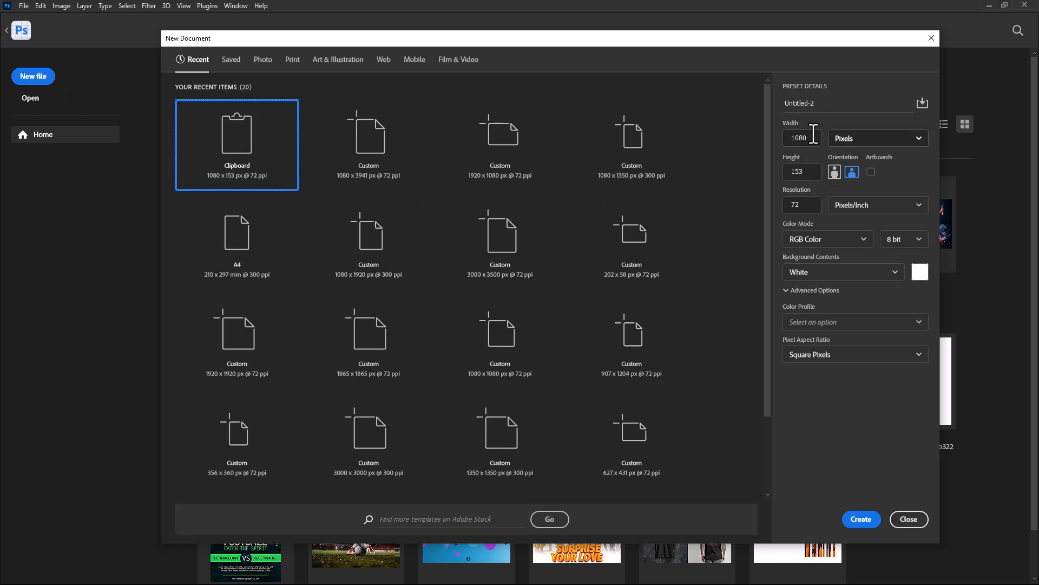
Step: Create a Photoshop document 1080 px wide and 4000 px tall
{"action": "triple_click", "coordinate": [799, 138]}
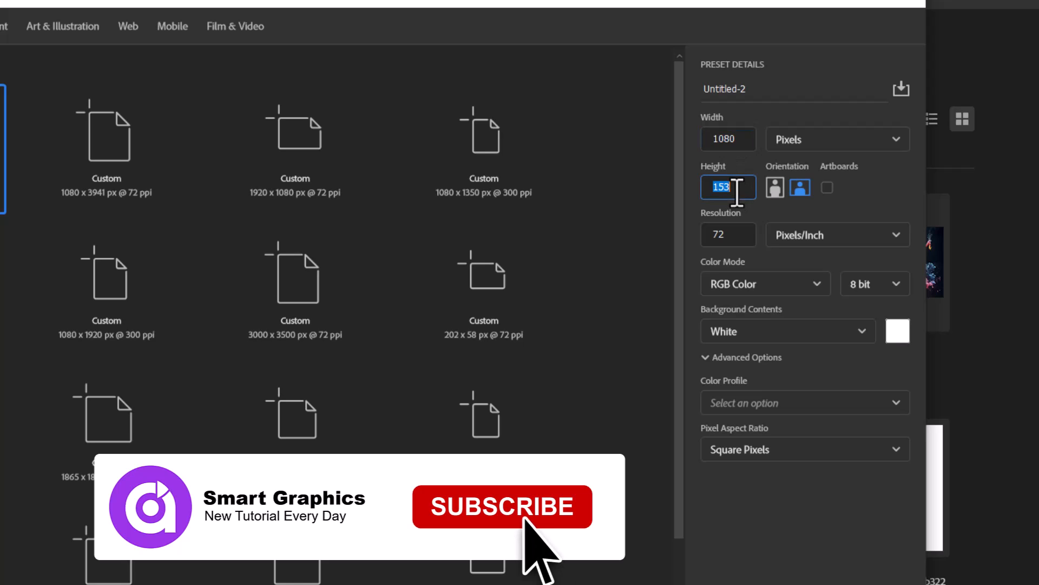
{"action": "left_click", "coordinate": [501, 505]}
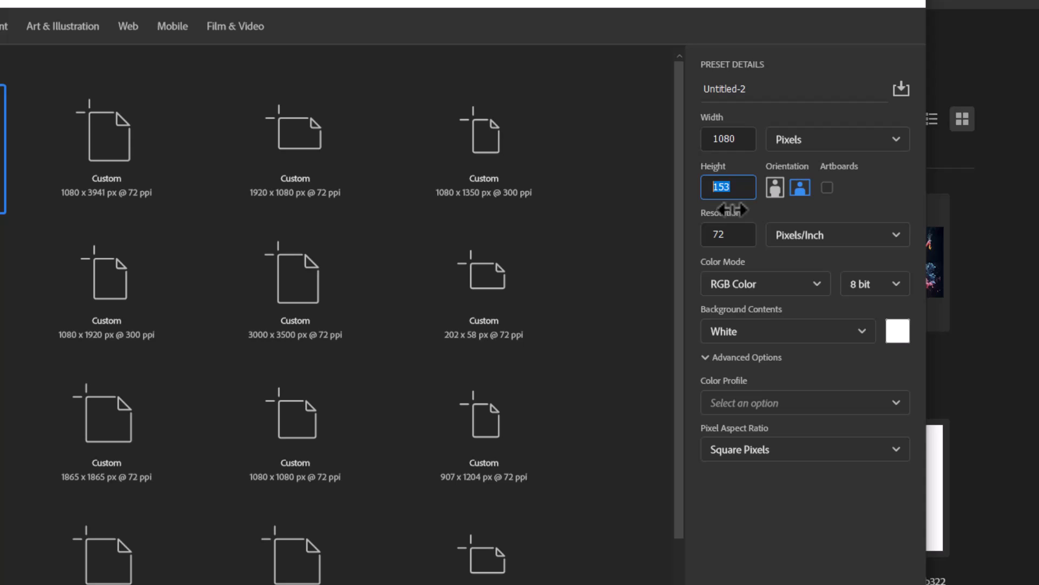
{"action": "type", "text": "4000"}
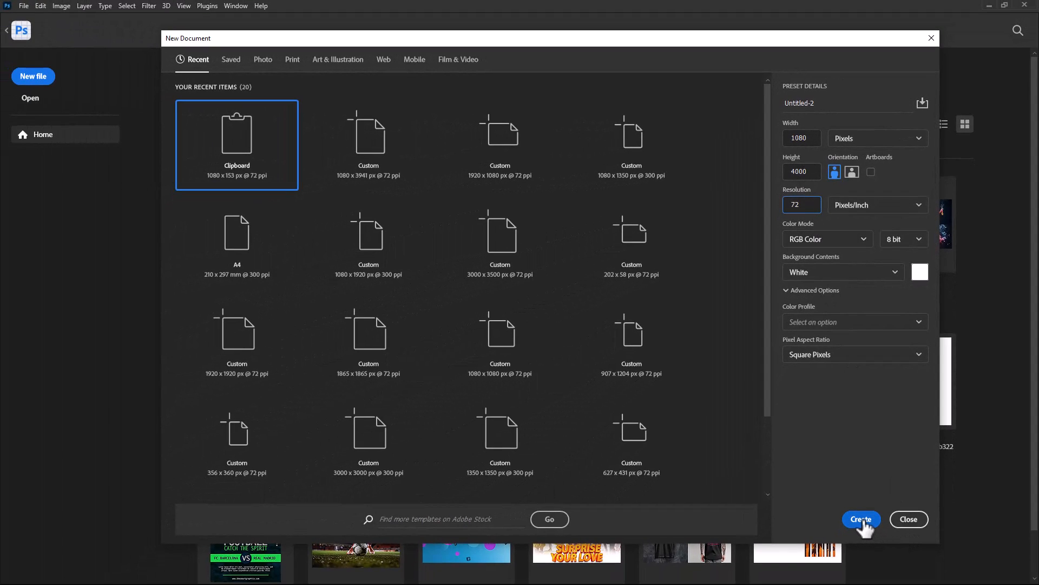
{"action": "left_click", "coordinate": [861, 519]}
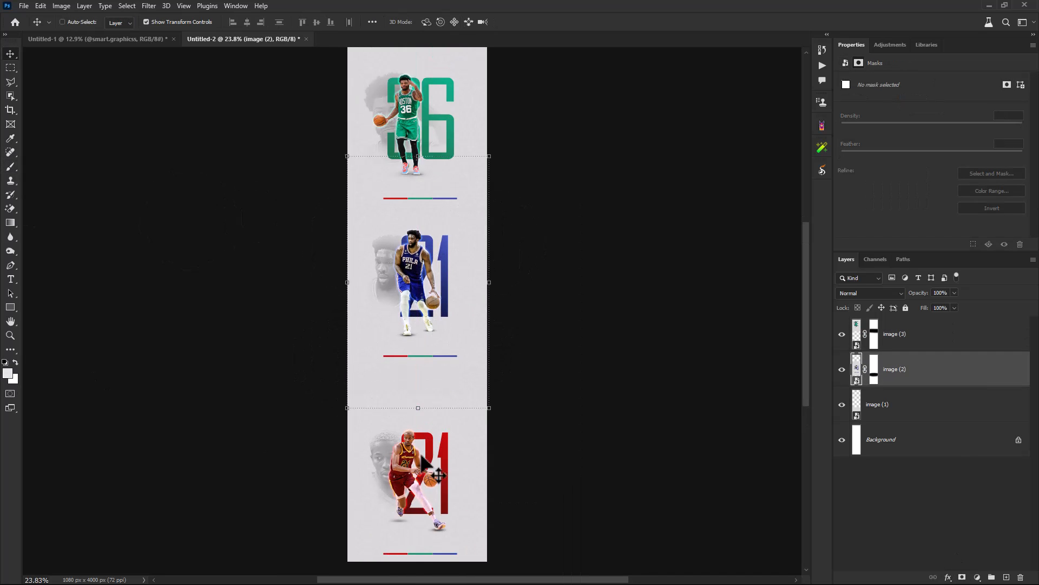
Step: Select the image (3) layer to reposition the top player image
{"action": "left_click", "coordinate": [895, 334]}
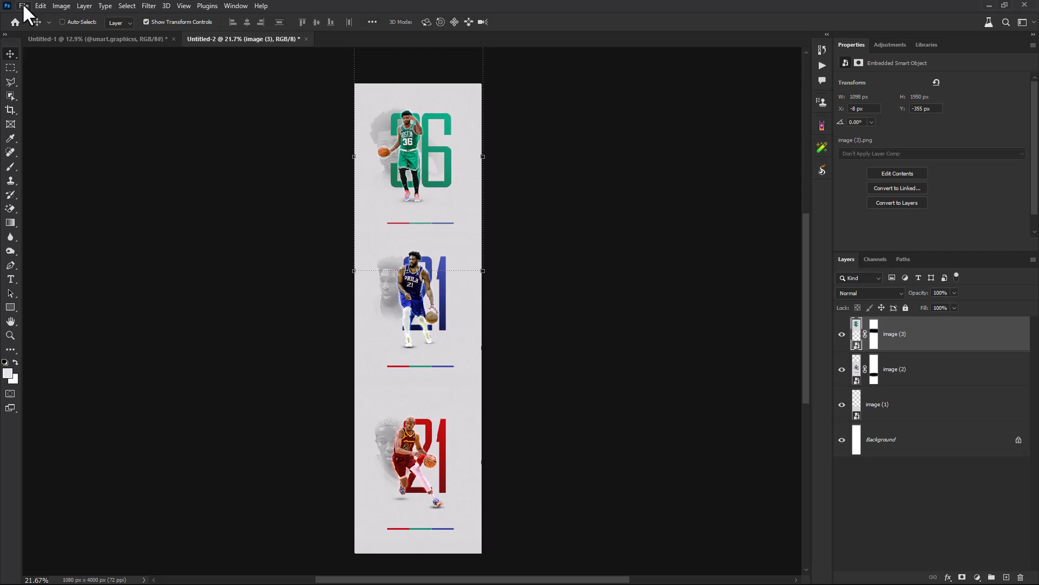
{"action": "mouse_move", "coordinate": [312, 286]}
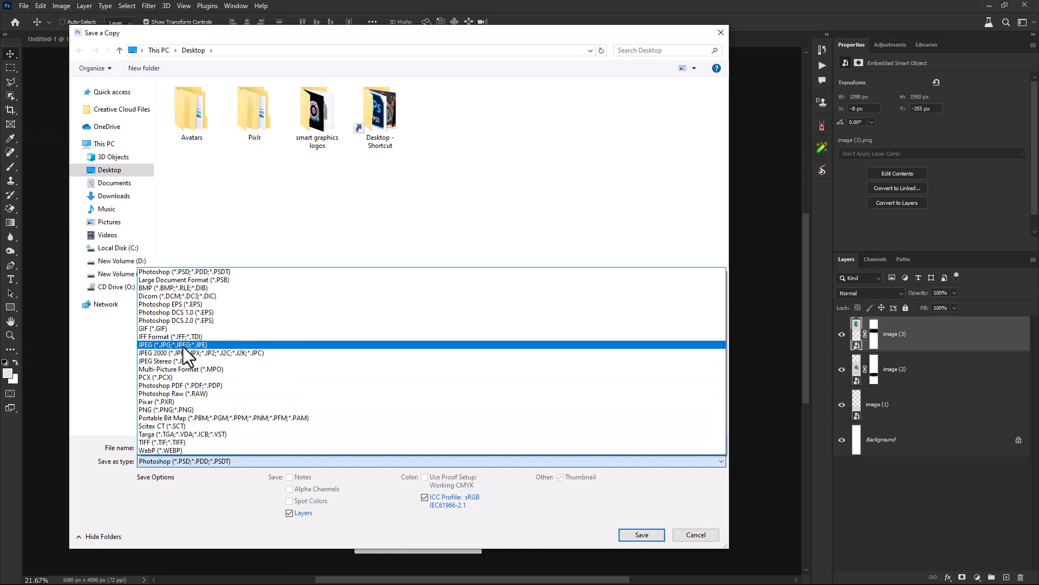
Step: Save a JPEG copy named 1.jpg, accepting the default JPEG quality options
{"action": "left_click", "coordinate": [172, 344]}
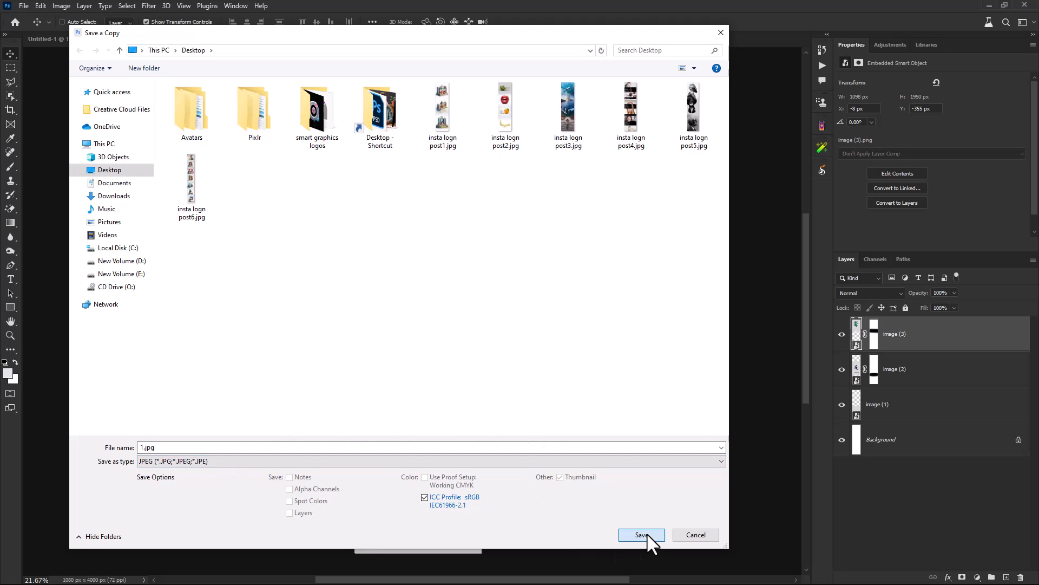
{"action": "left_click", "coordinate": [640, 535]}
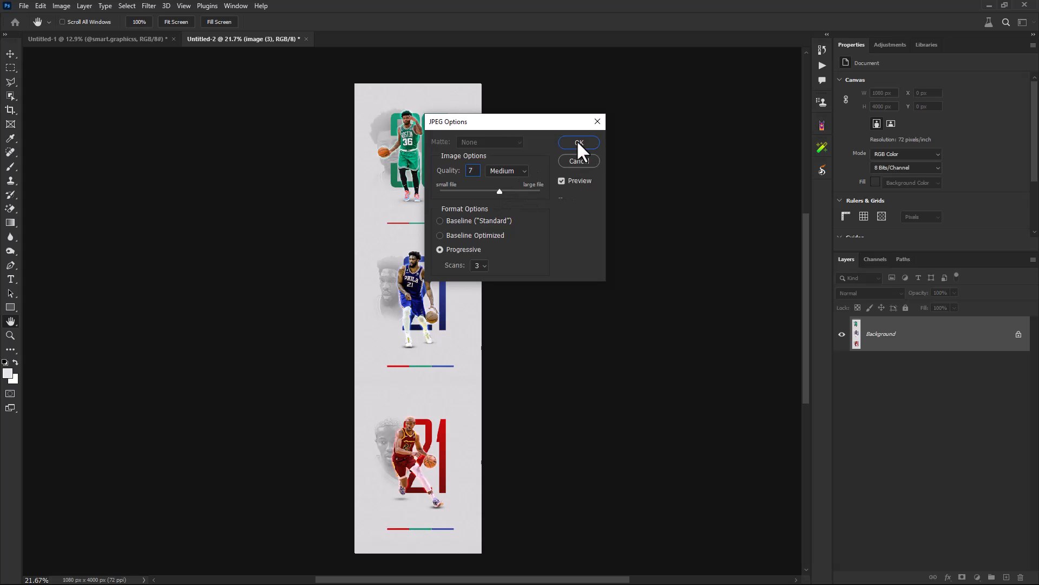
{"action": "left_click", "coordinate": [578, 143]}
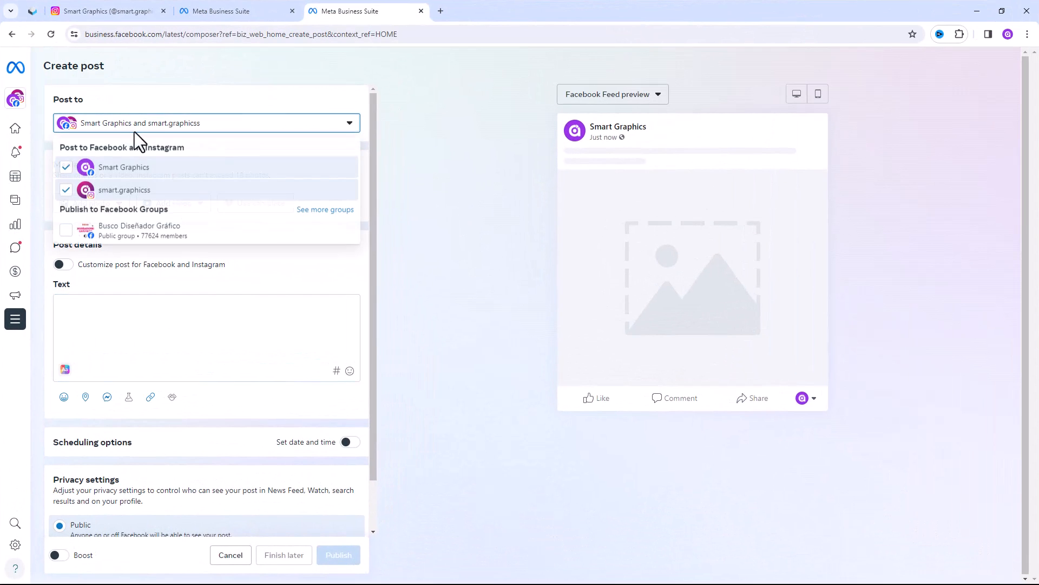
Step: Remove the Facebook page, attach 1.jpg from the desktop, and publish to Instagram
{"action": "left_click", "coordinate": [66, 167]}
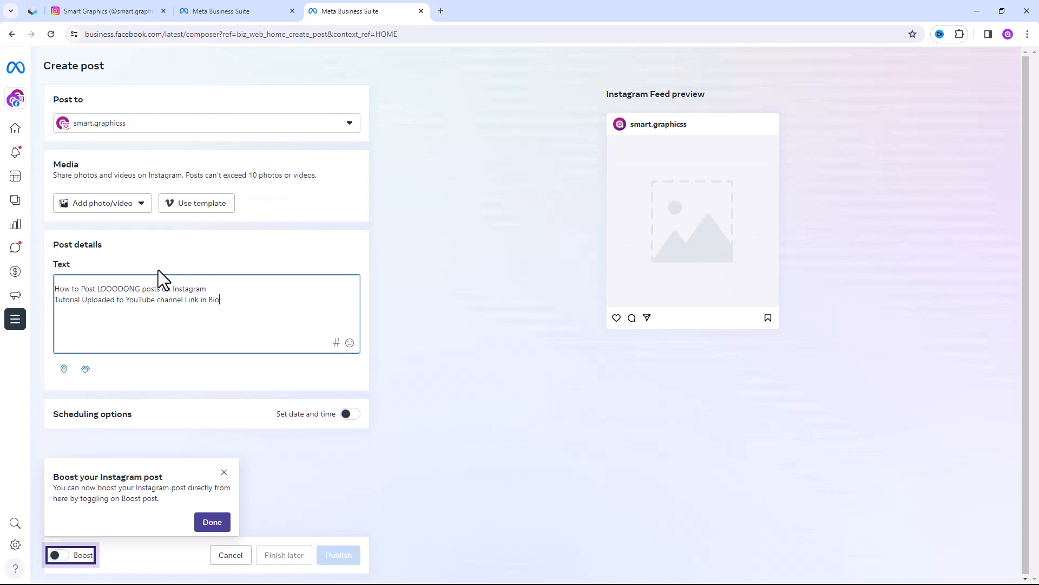
{"action": "left_click", "coordinate": [99, 203]}
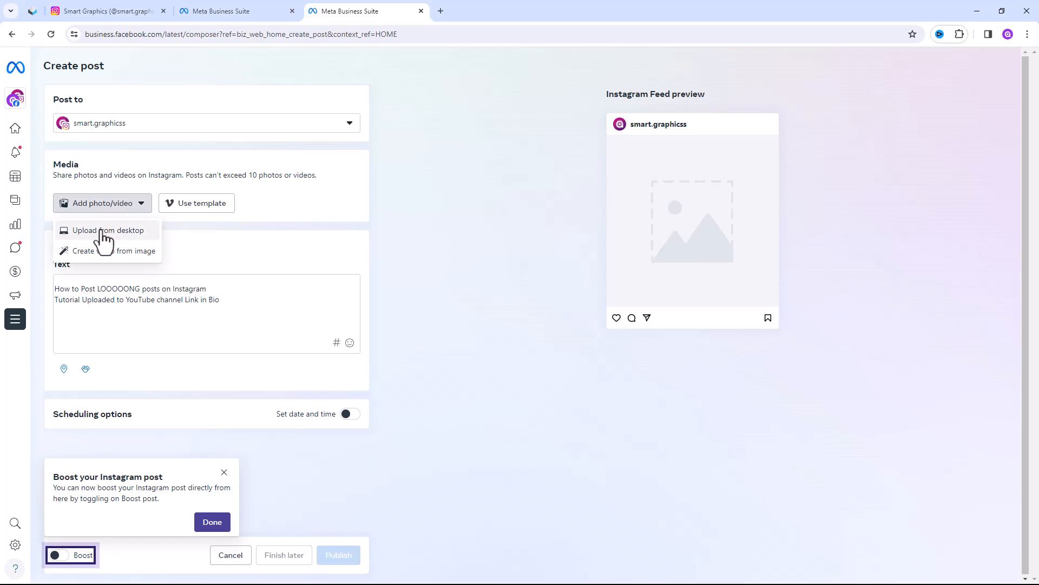
{"action": "left_click", "coordinate": [109, 230]}
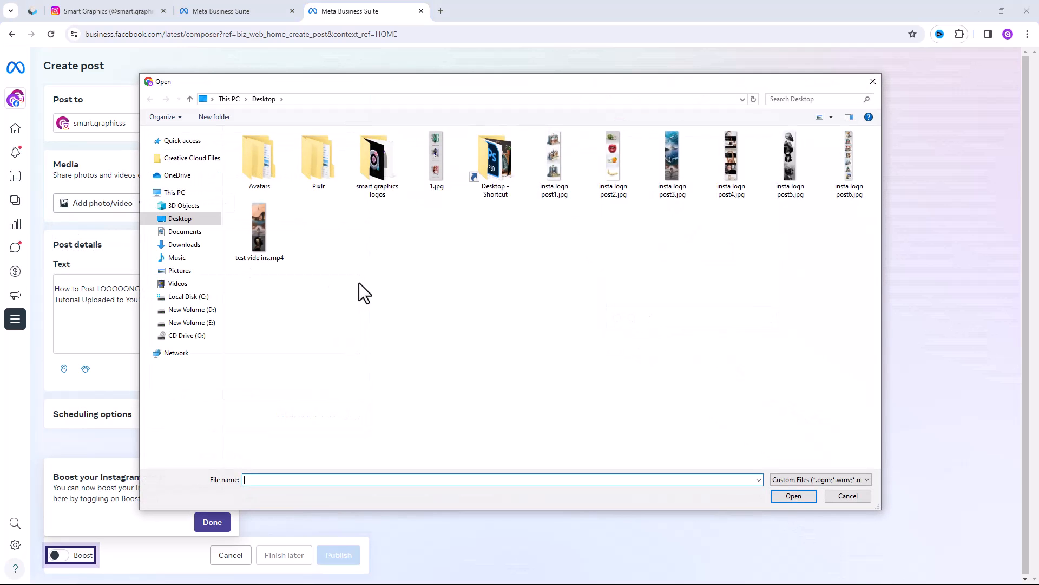
{"action": "left_click", "coordinate": [437, 156]}
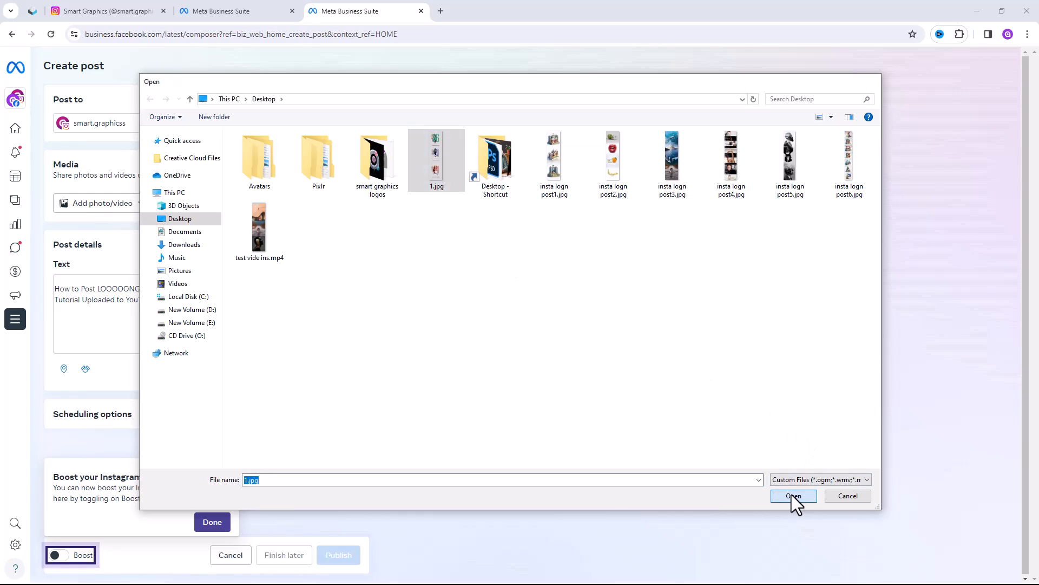
{"action": "left_click", "coordinate": [794, 496]}
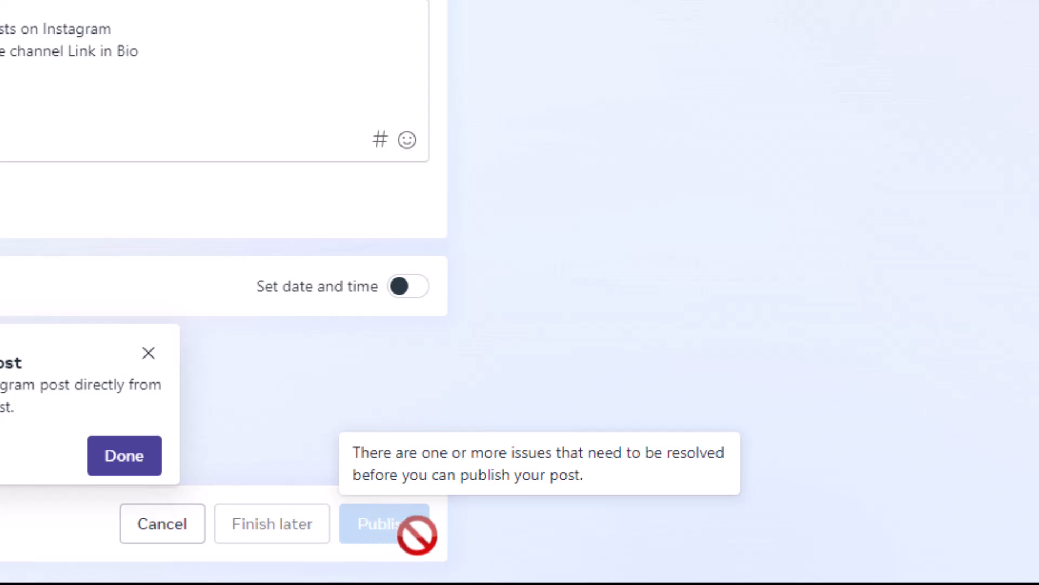
{"action": "left_click", "coordinate": [100, 11]}
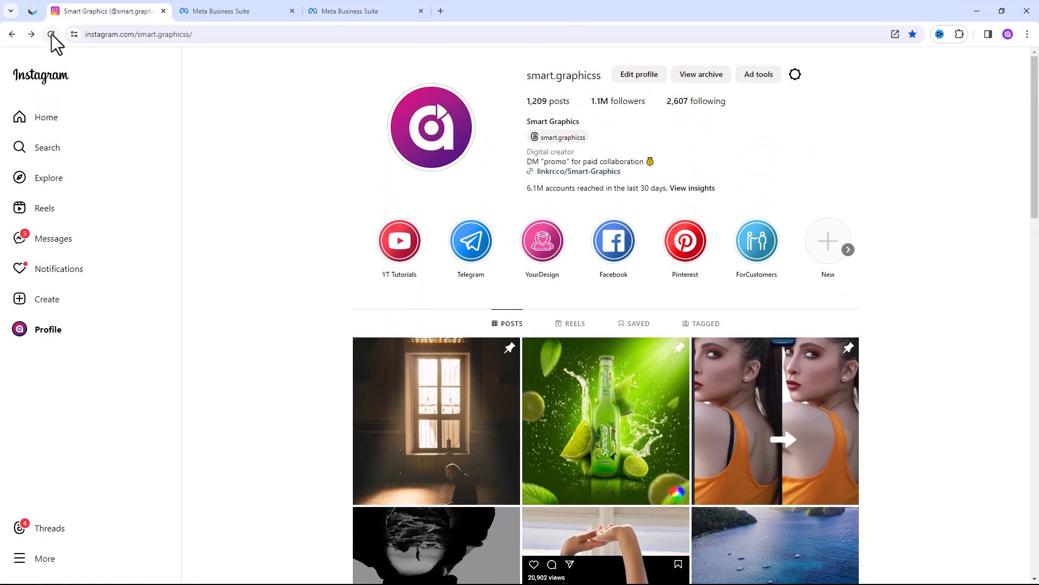
Step: Scroll the profile grid and open the basketball players post
{"action": "scroll", "scroll_direction": "down", "scroll_amount": 3}
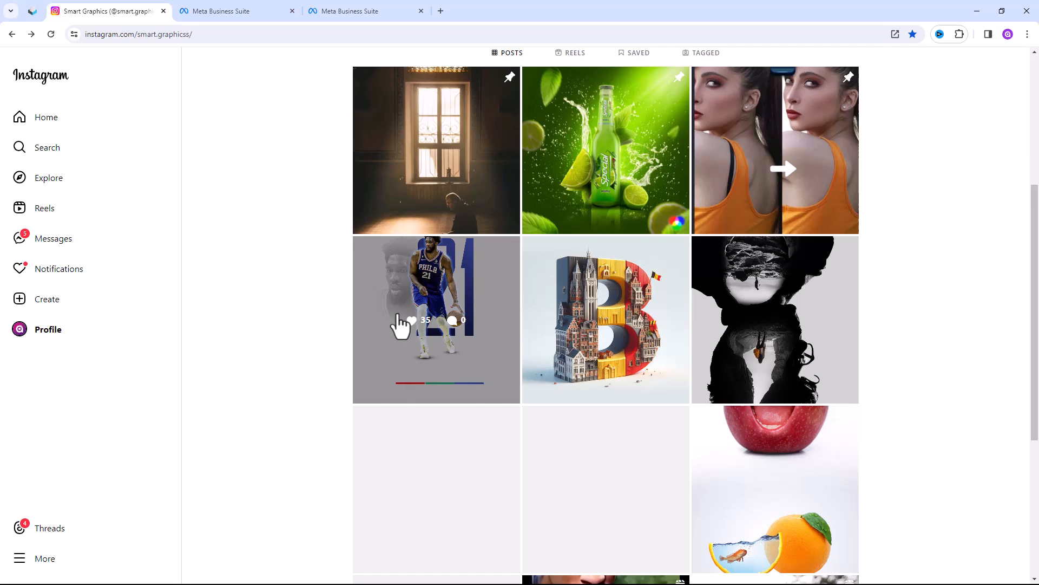
{"action": "left_click", "coordinate": [437, 319]}
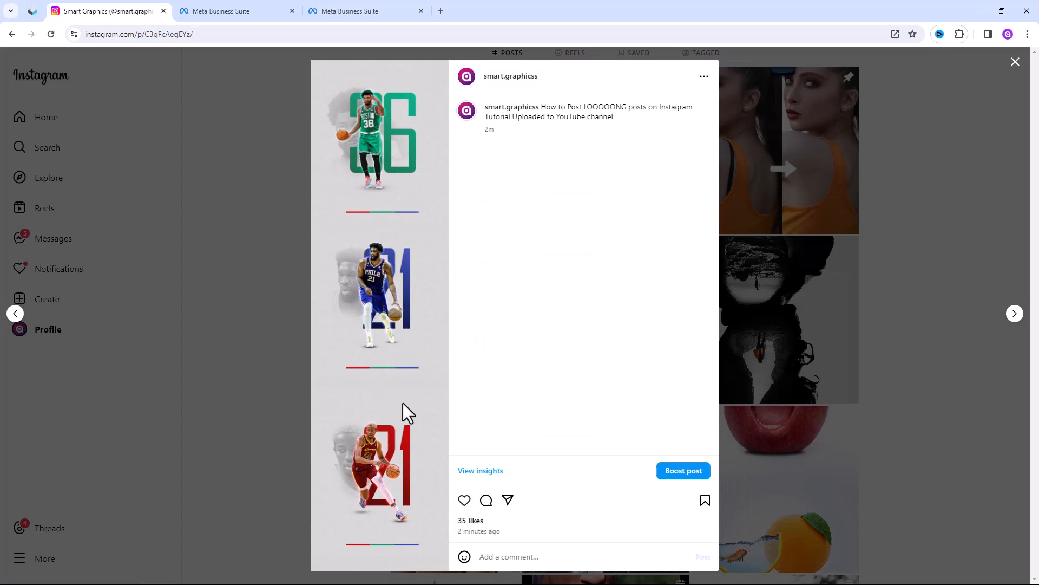
{"action": "mouse_move", "coordinate": [378, 242]}
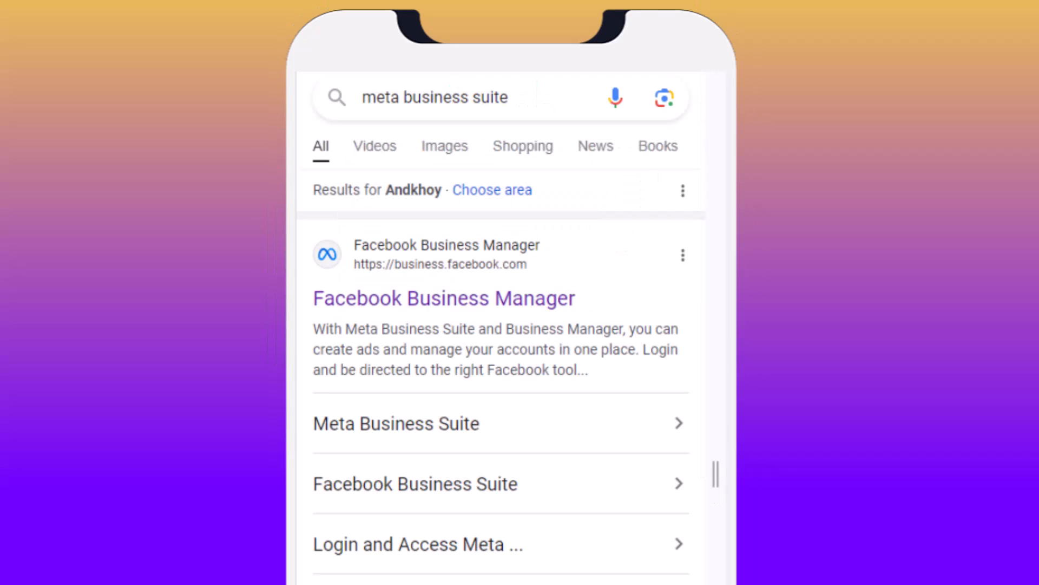
Step: Open Business Manager, create a post with Facebook unchecked, and scroll to Publish
{"action": "left_click", "coordinate": [442, 297]}
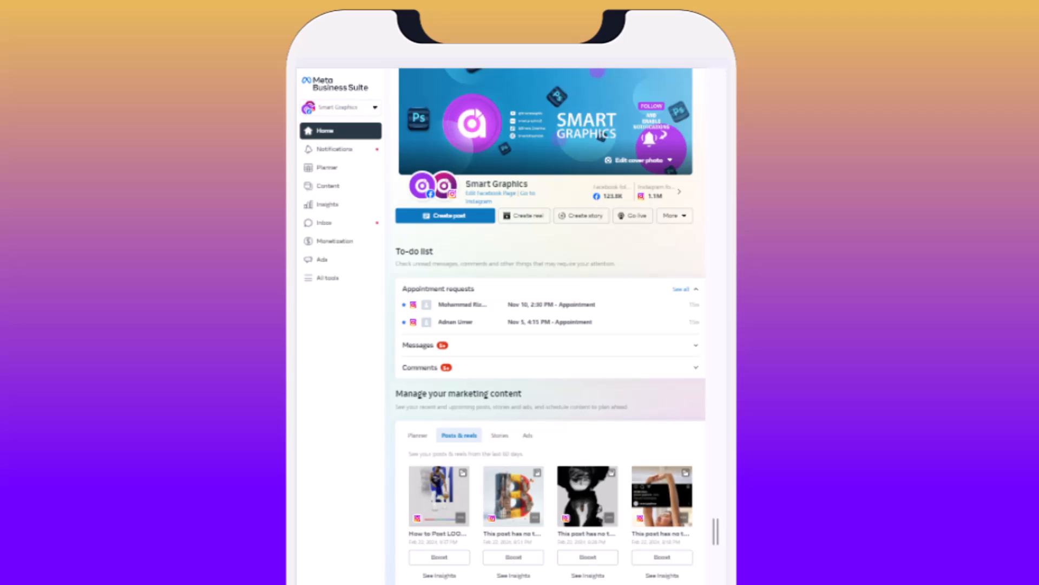
{"action": "left_click", "coordinate": [443, 216]}
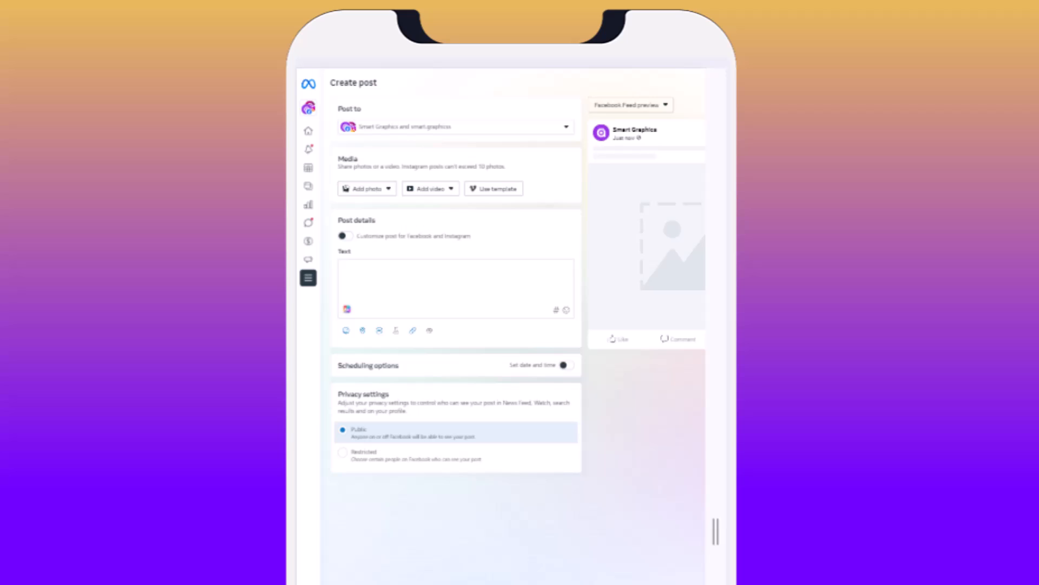
{"action": "left_click", "coordinate": [564, 126]}
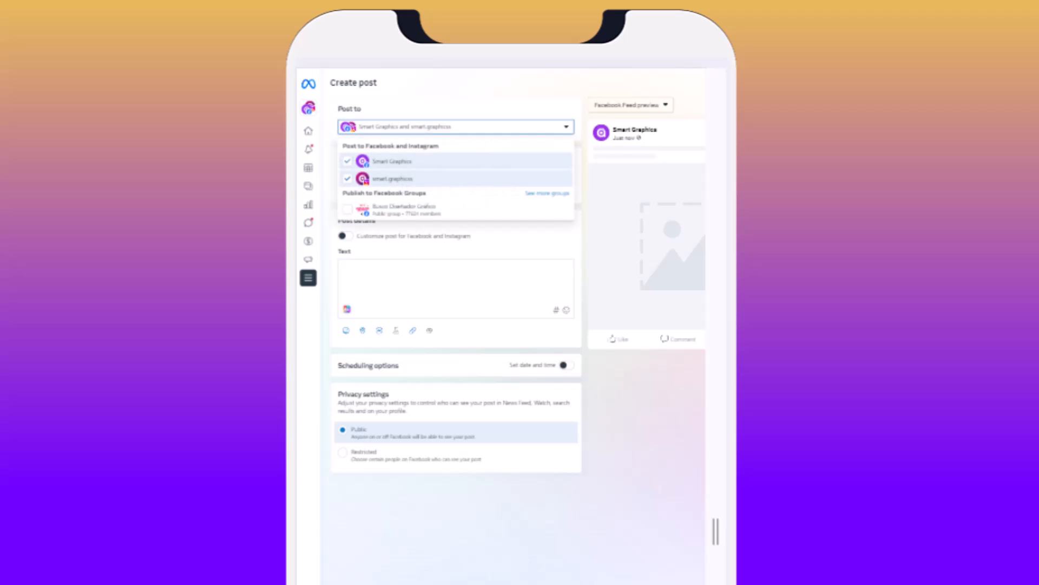
{"action": "left_click", "coordinate": [346, 161]}
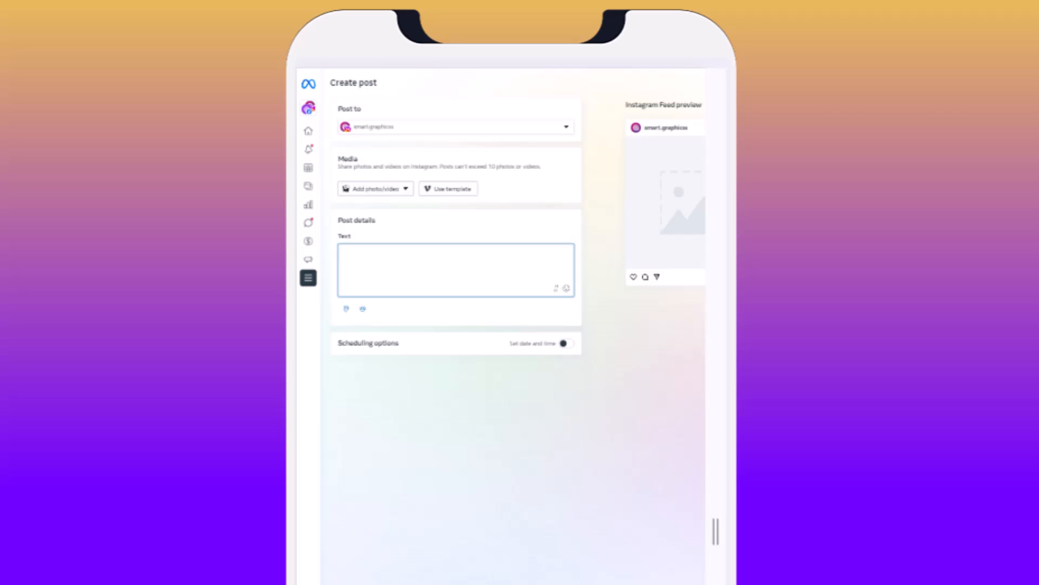
{"action": "scroll", "scroll_direction": "down", "scroll_amount": 3}
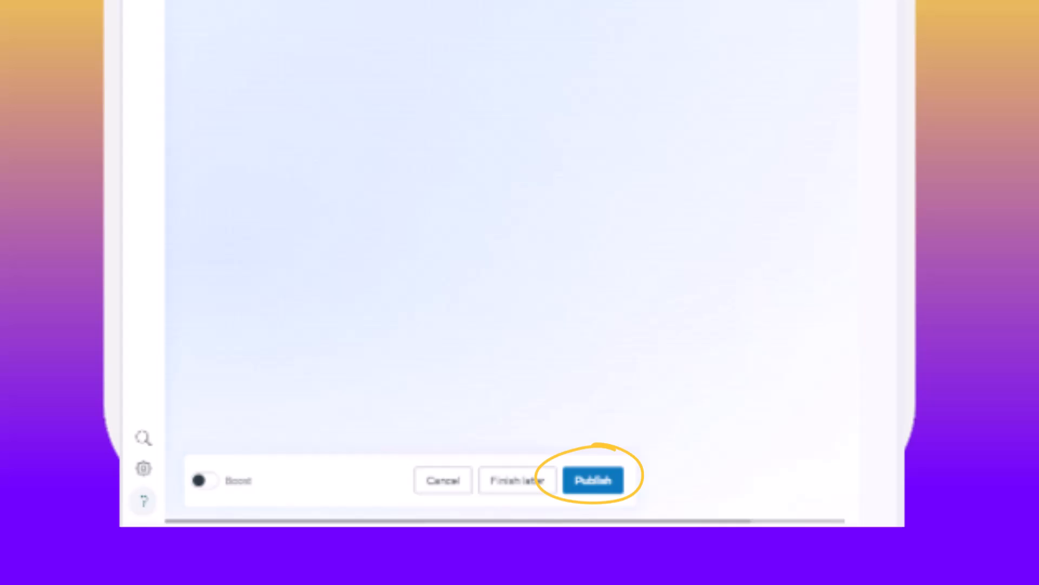